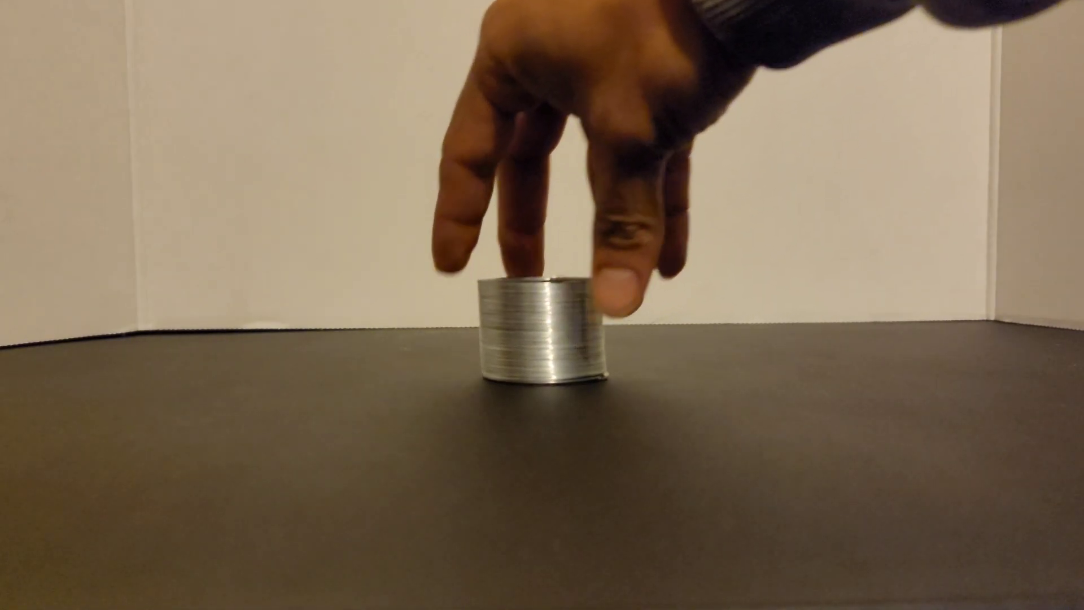
left_click_drag(540, 325, 954, 304)
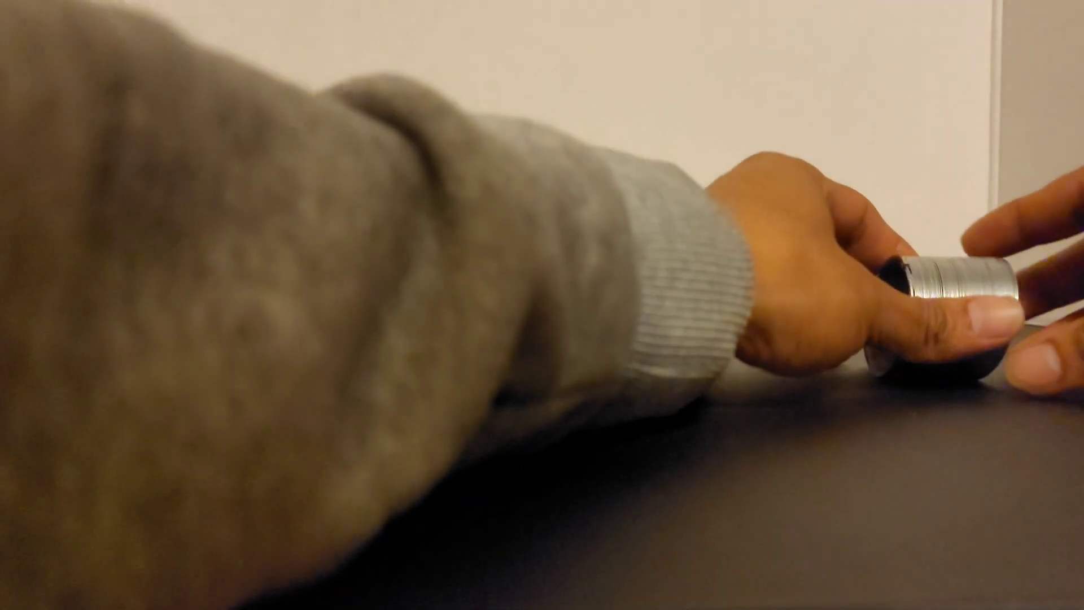